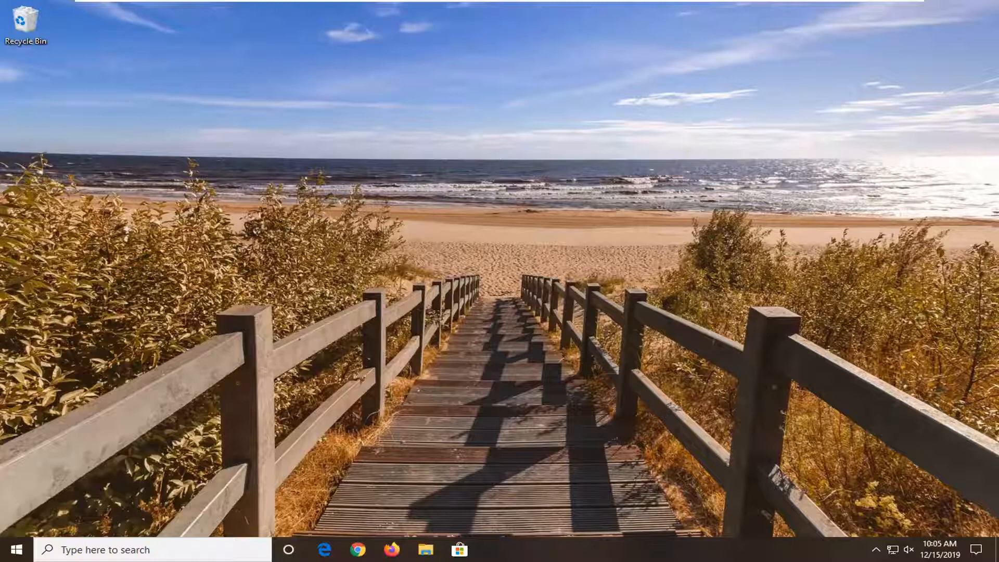
mouse_move(11, 549)
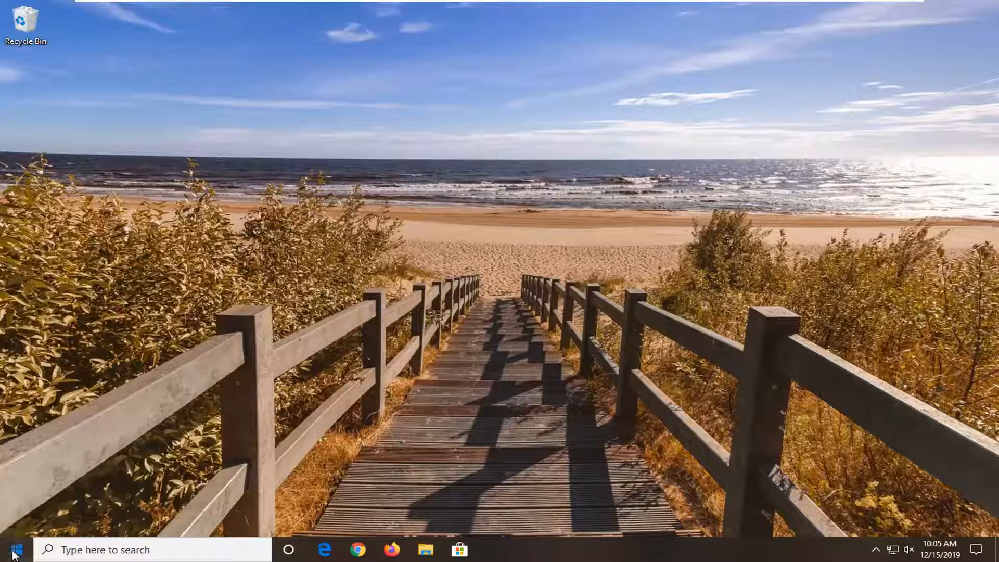
Search the Start menu for "services" so the Services app is the best match
click(13, 549)
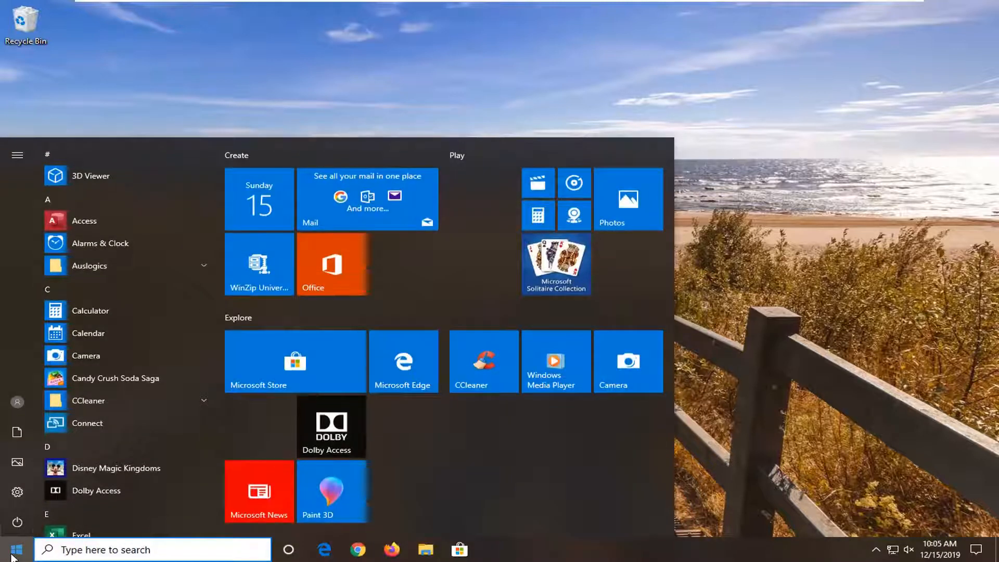
text(s)
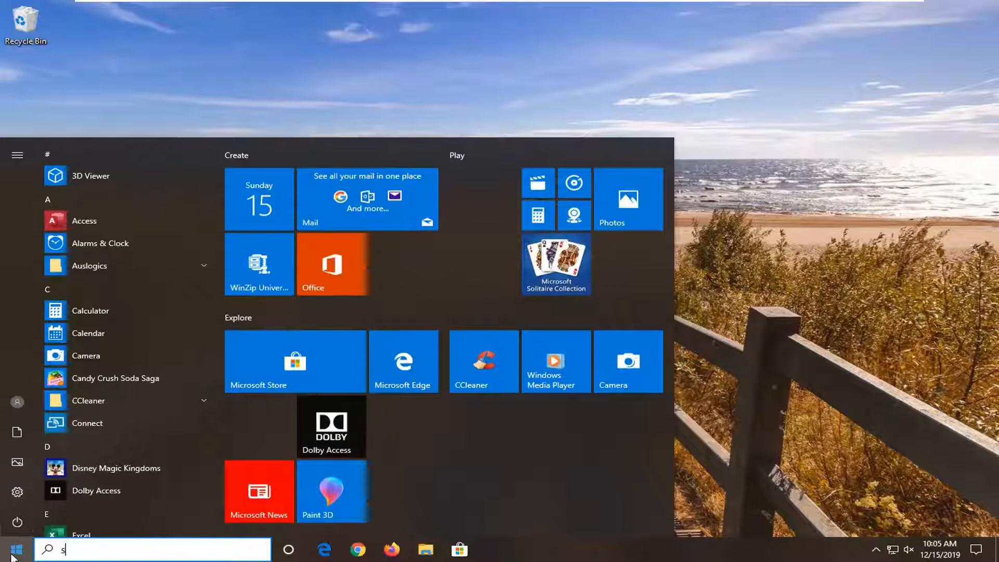
text(ervices)
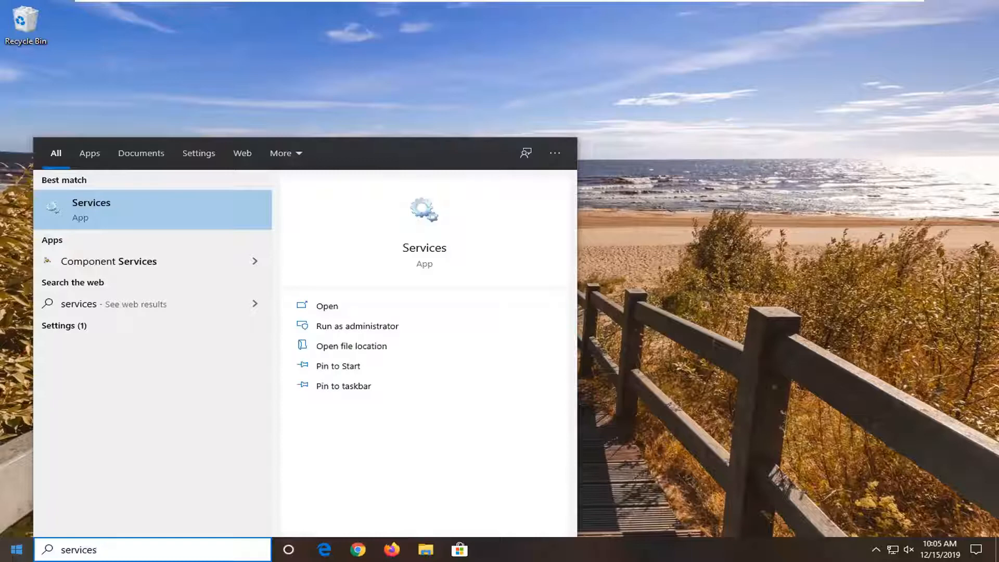
mouse_move(95, 211)
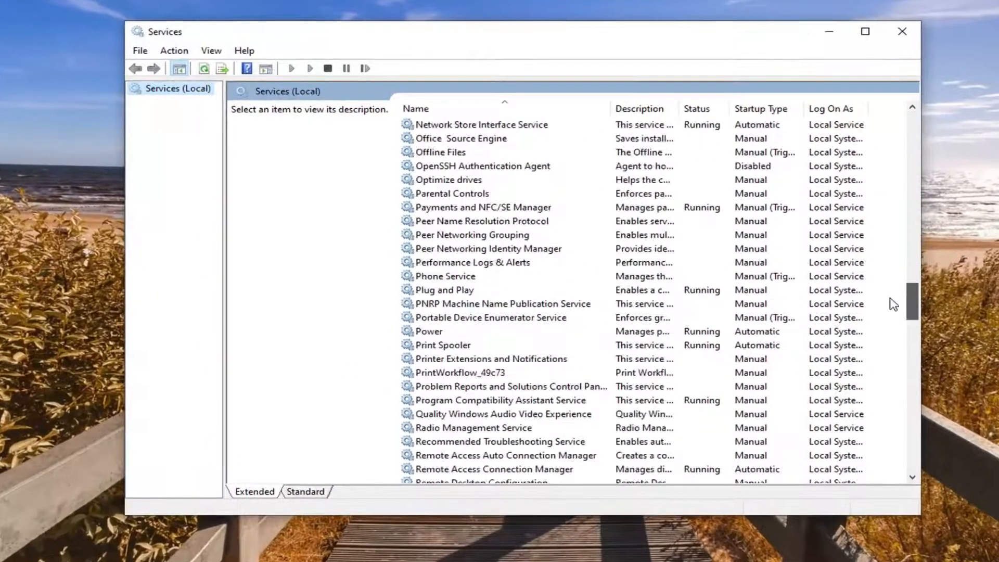
Locate and select the Windows Installer service in the Services list
scroll(down, 3)
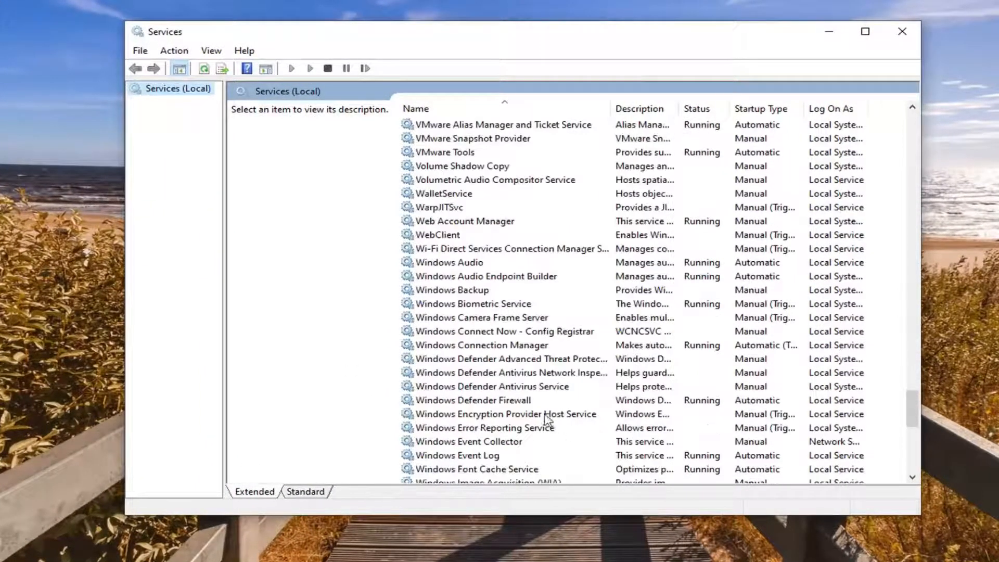
click(453, 344)
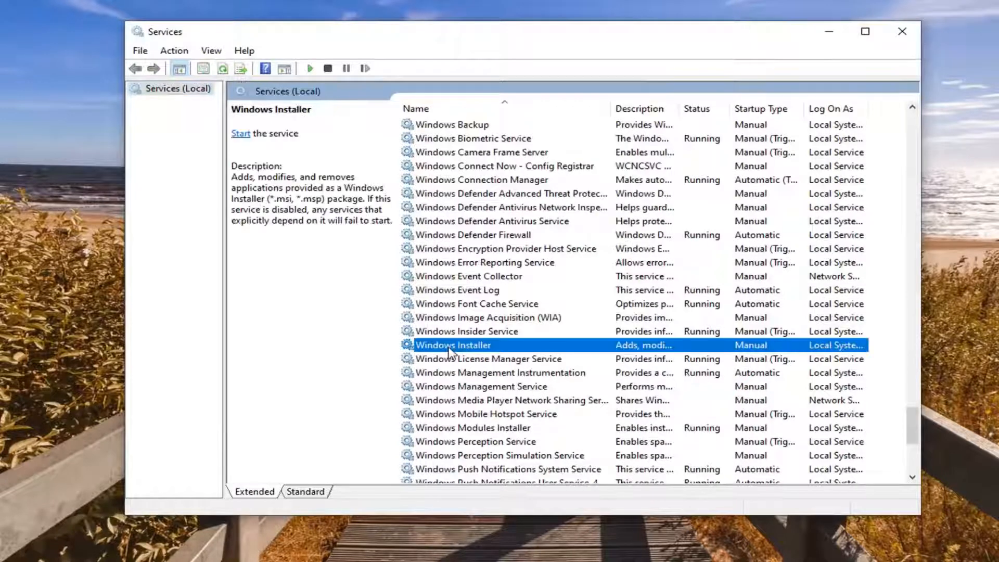
Start the Windows Installer service from its Properties dialog so it shows Running
double_click(453, 344)
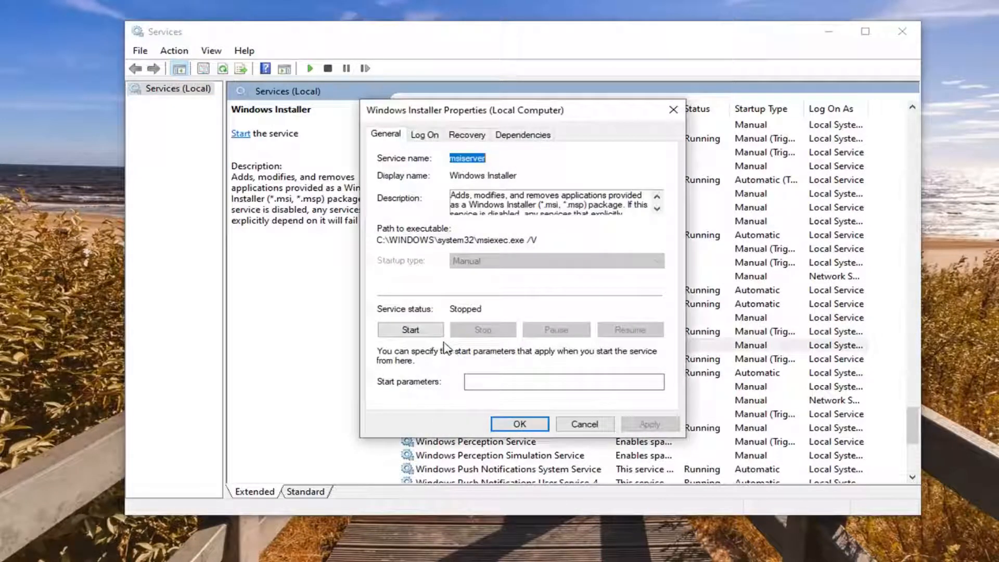
click(410, 330)
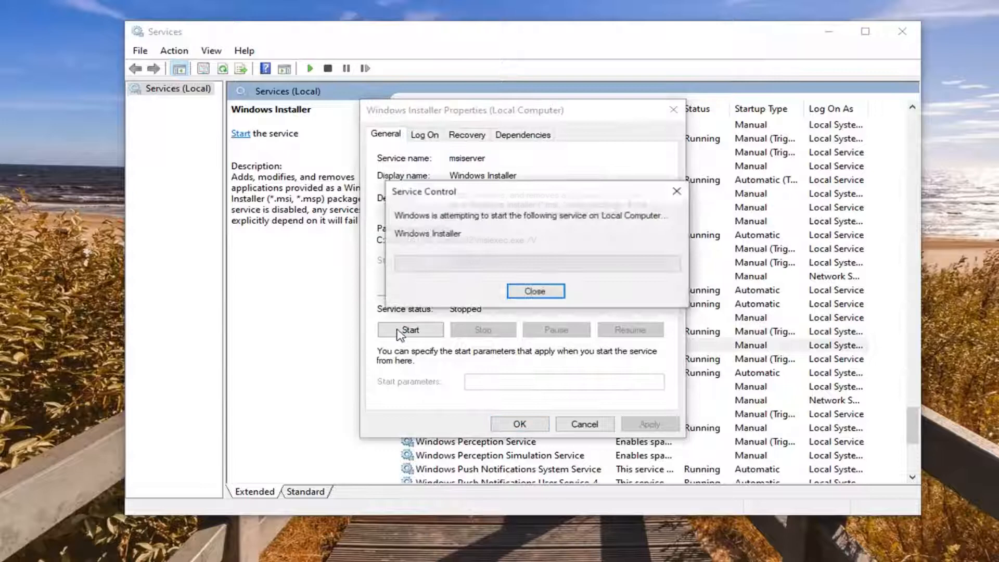
click(535, 292)
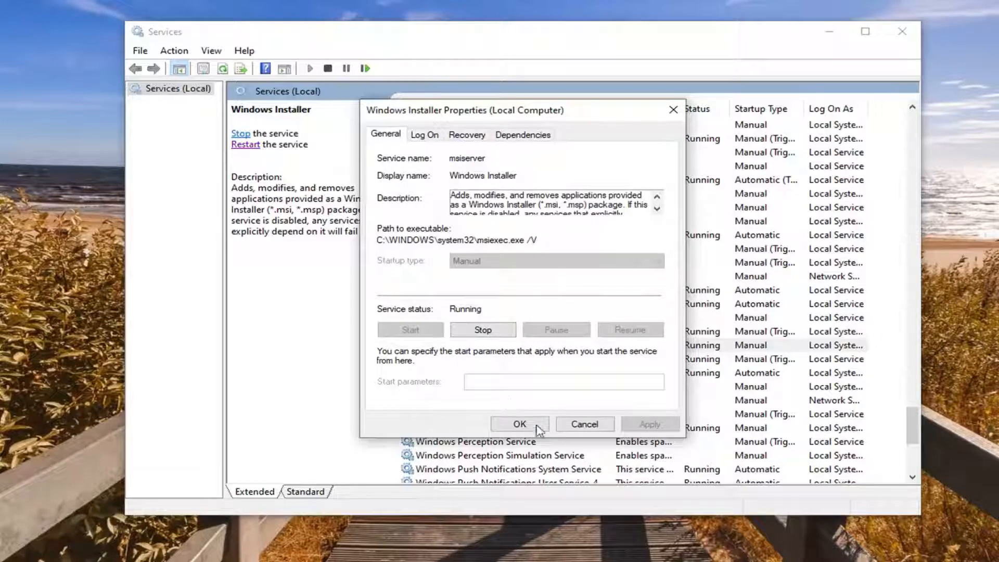
click(518, 423)
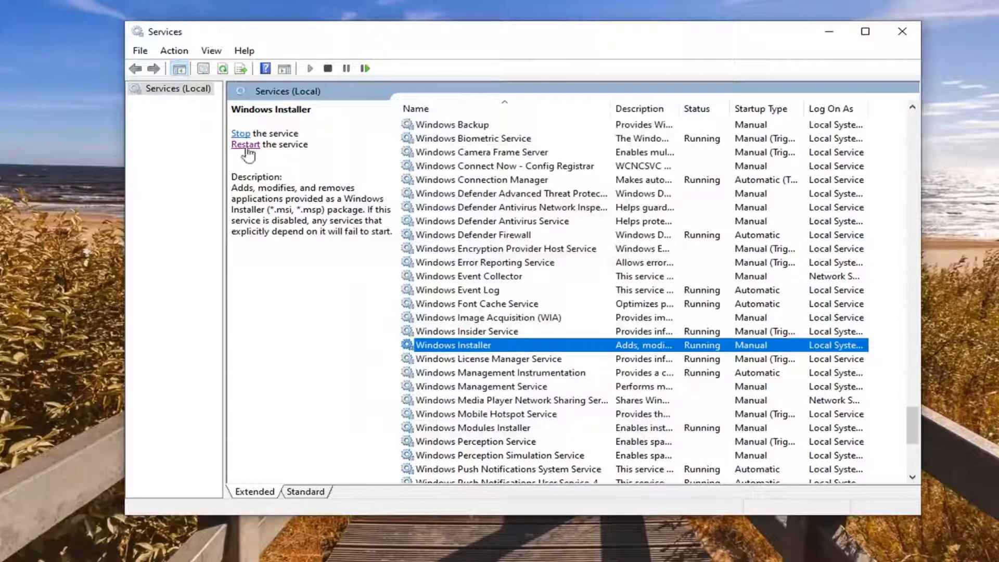
Restart the Windows Installer service from the description pane's Restart link
click(245, 143)
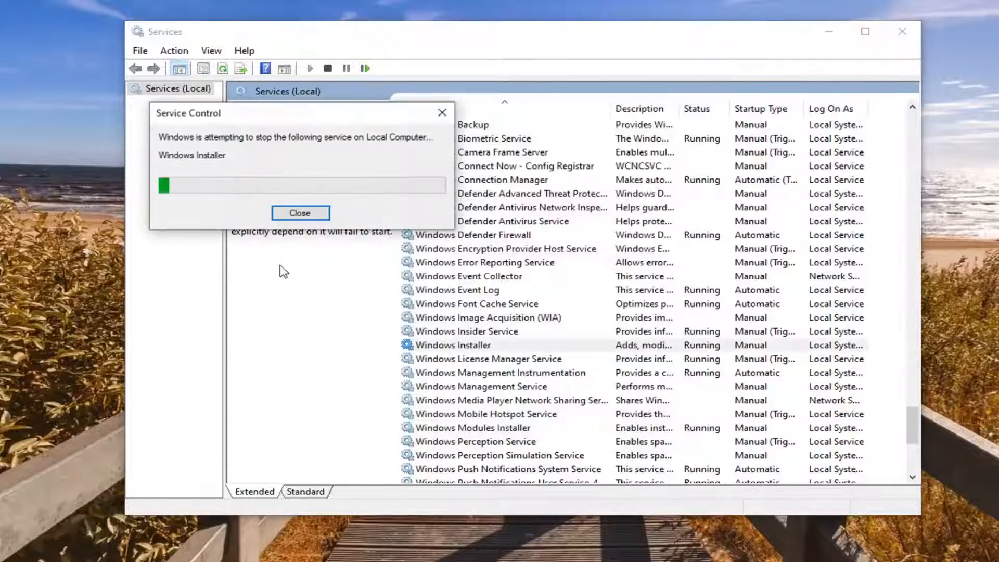
click(299, 213)
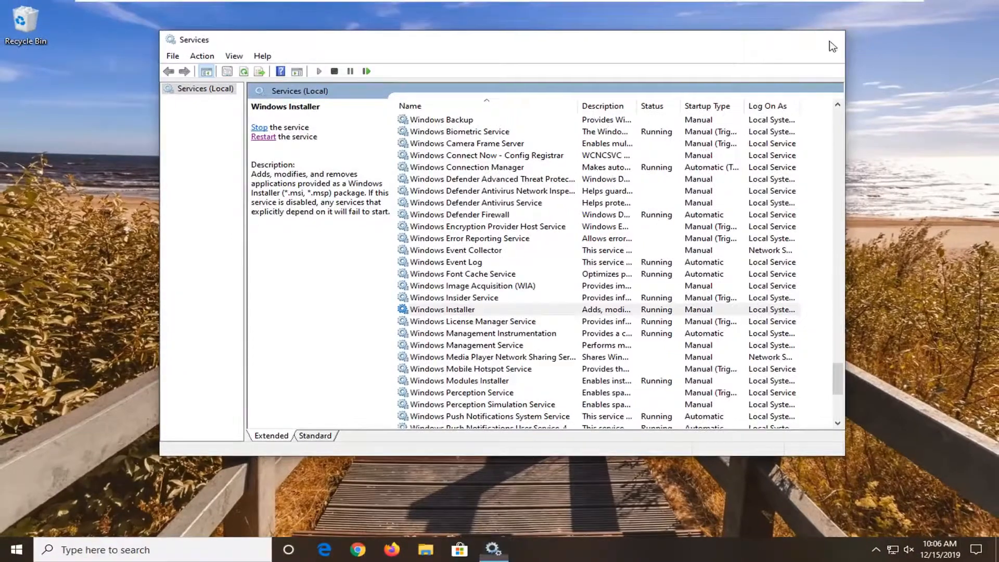
Launch "cmd" as administrator from Start and approve the User Account Control prompt
click(15, 549)
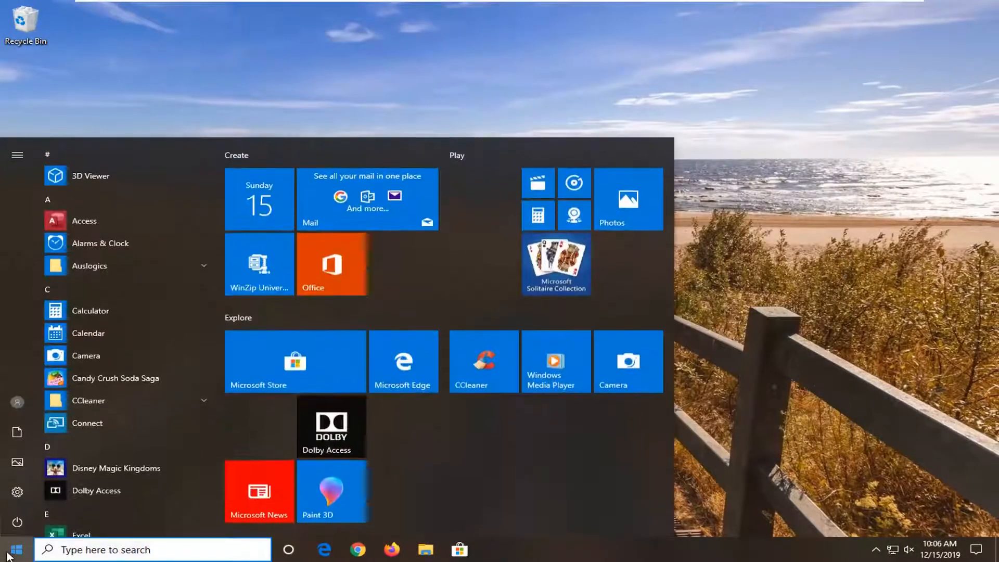
text(cmd)
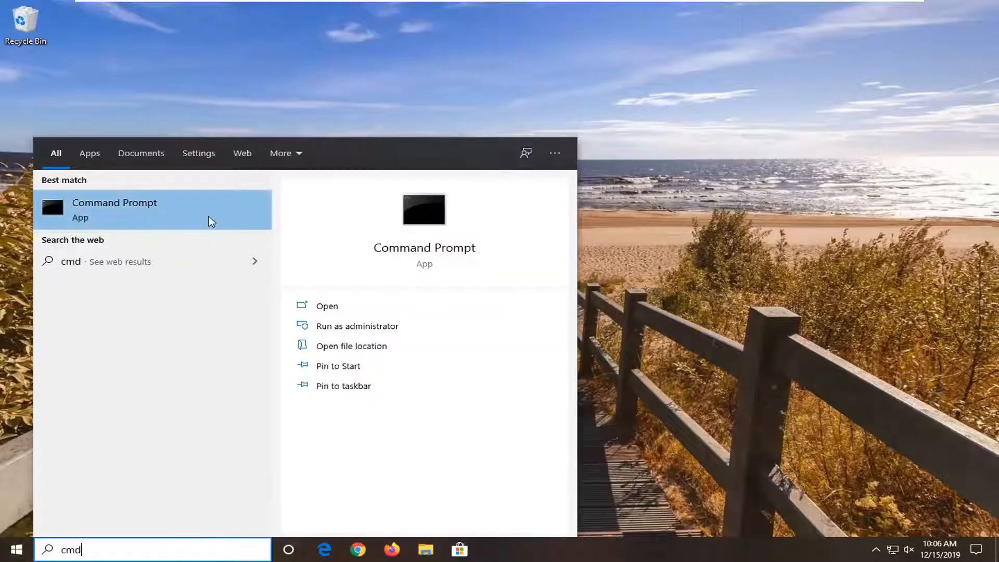
mouse_move(117, 215)
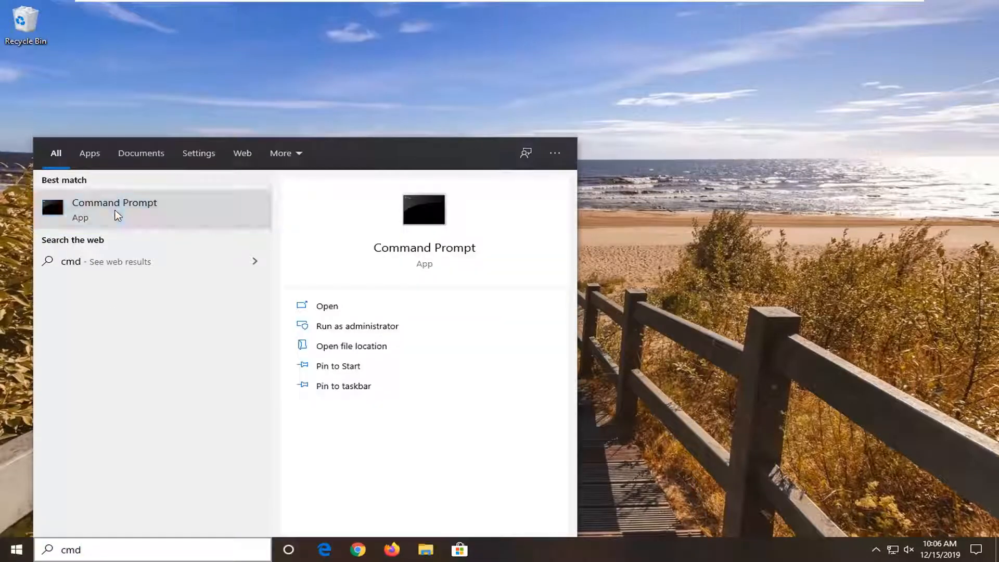
right_click(114, 209)
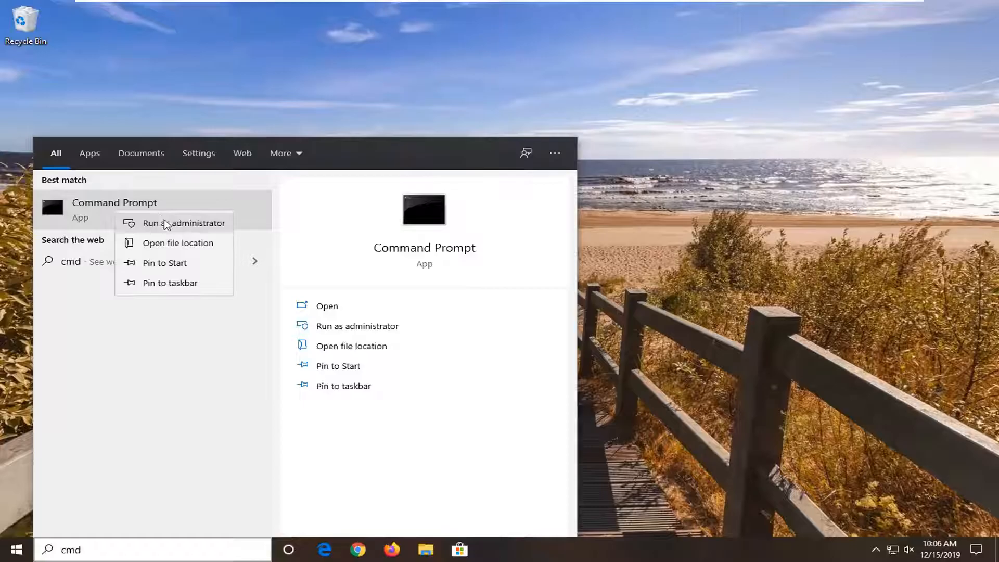
click(186, 223)
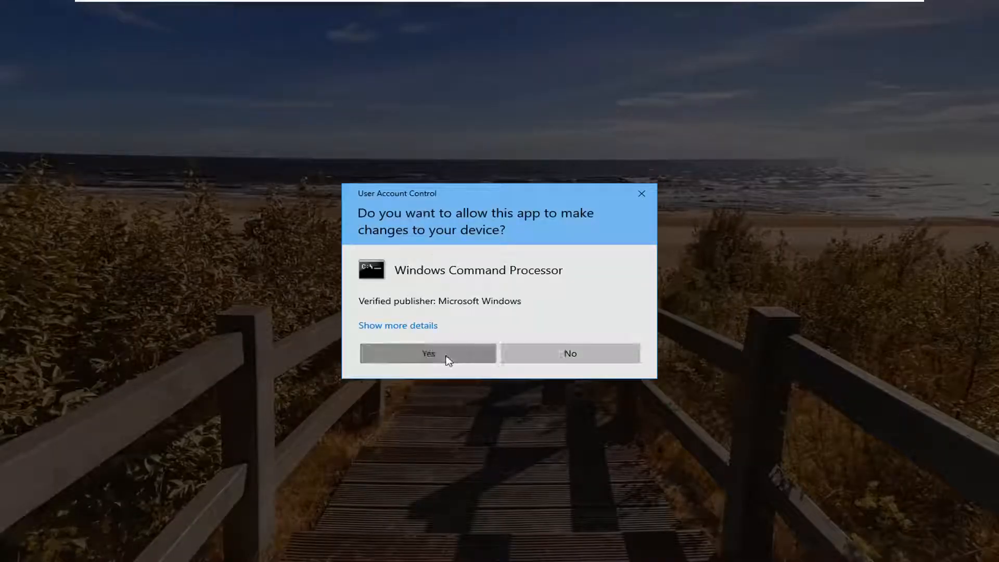
click(428, 352)
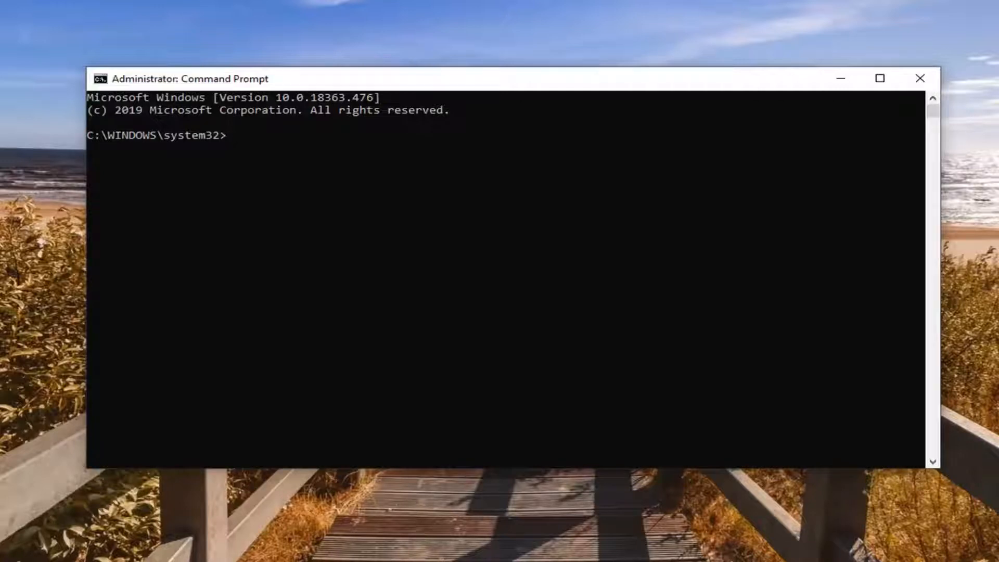
mouse_move(473, 83)
text(msiexec /unreg)
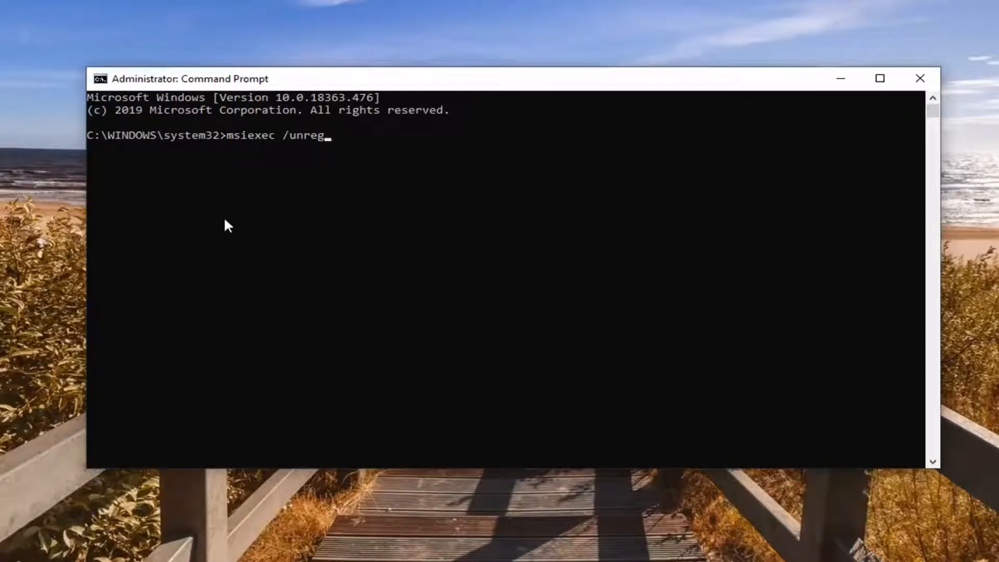
Run "msiexec /unreg" then "msiexec /regserver" to re-register Windows Installer
key(Return)
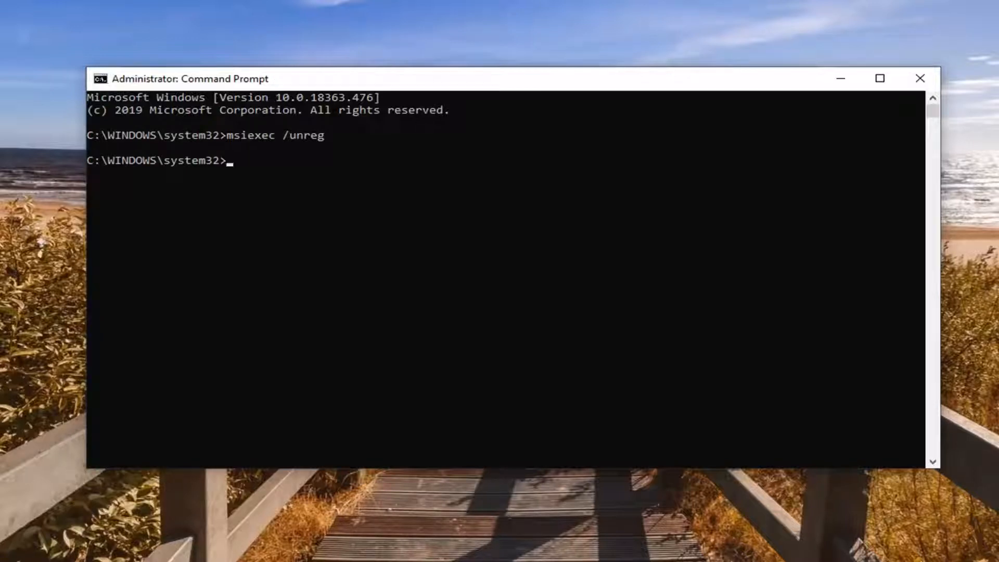
mouse_move(684, 56)
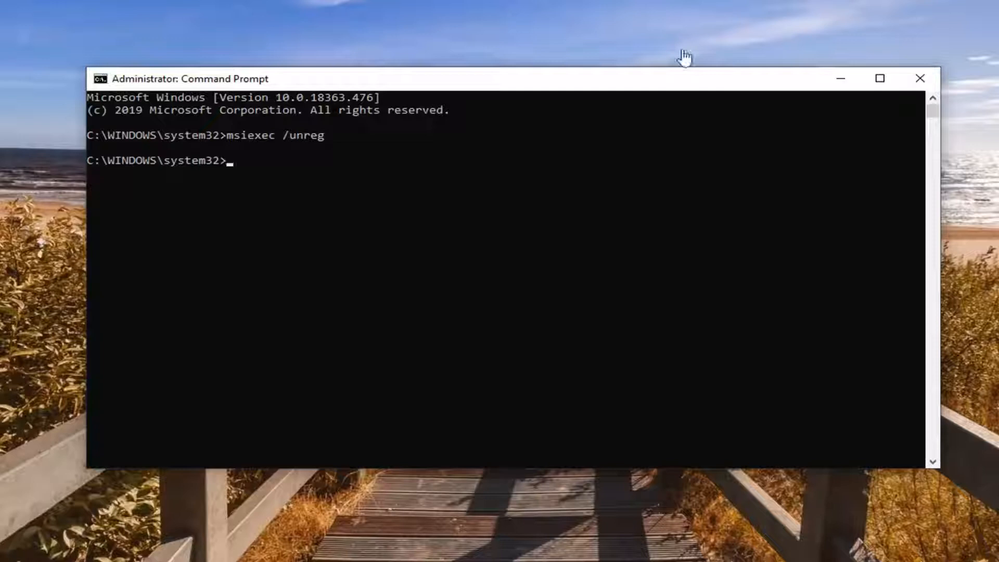
mouse_move(465, 101)
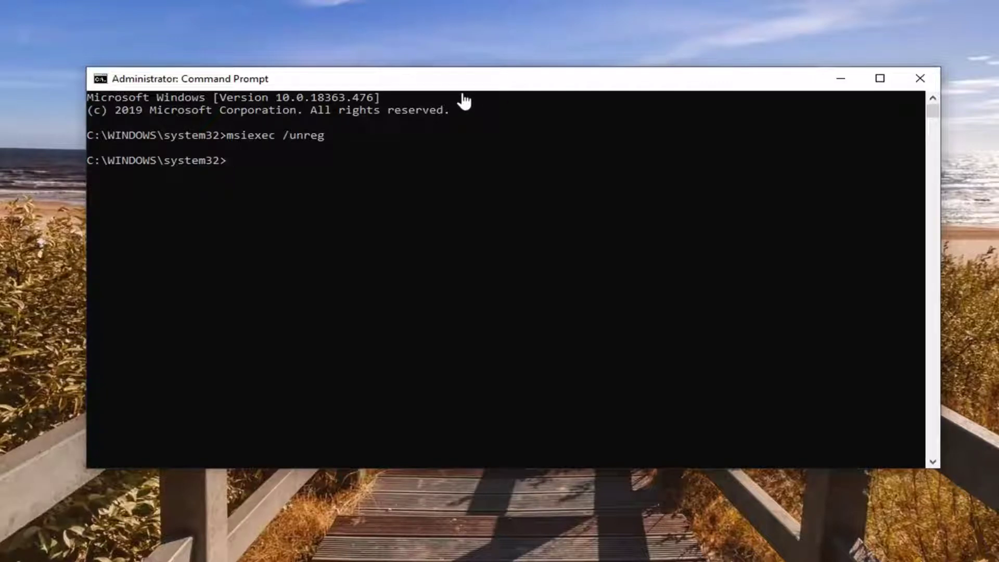
mouse_move(473, 69)
text(msiexec /regserver)
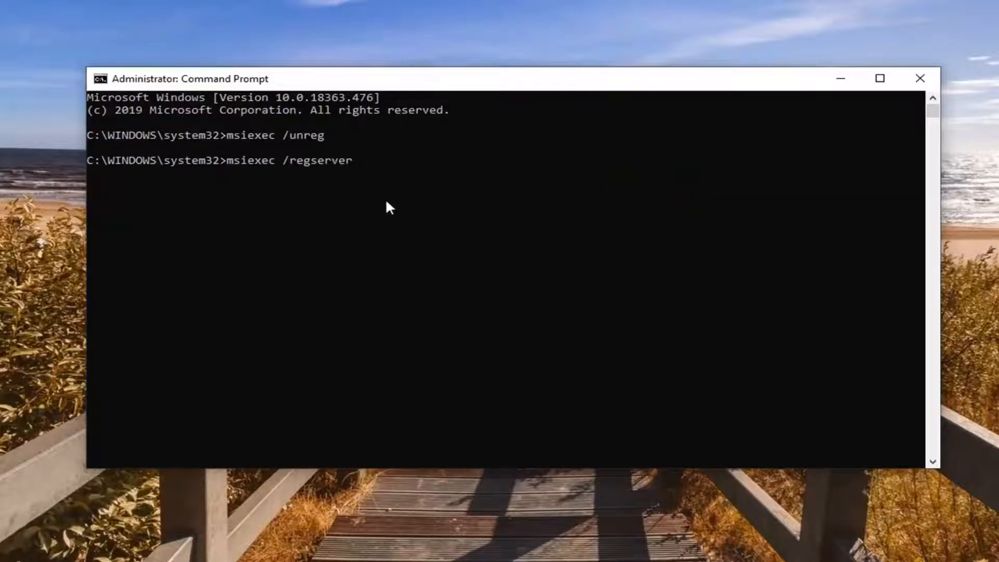
key(Return)
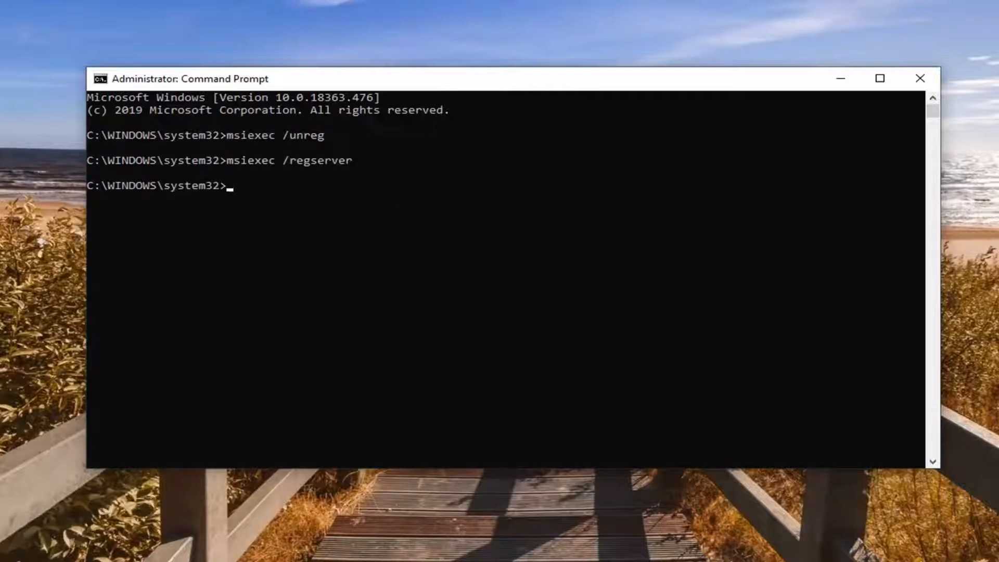
mouse_move(16, 384)
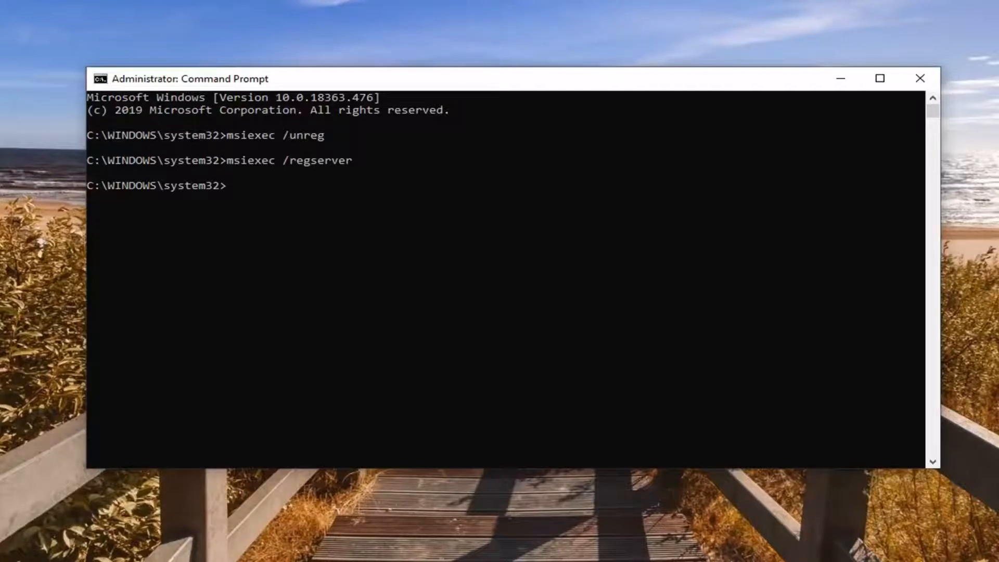
mouse_move(553, 245)
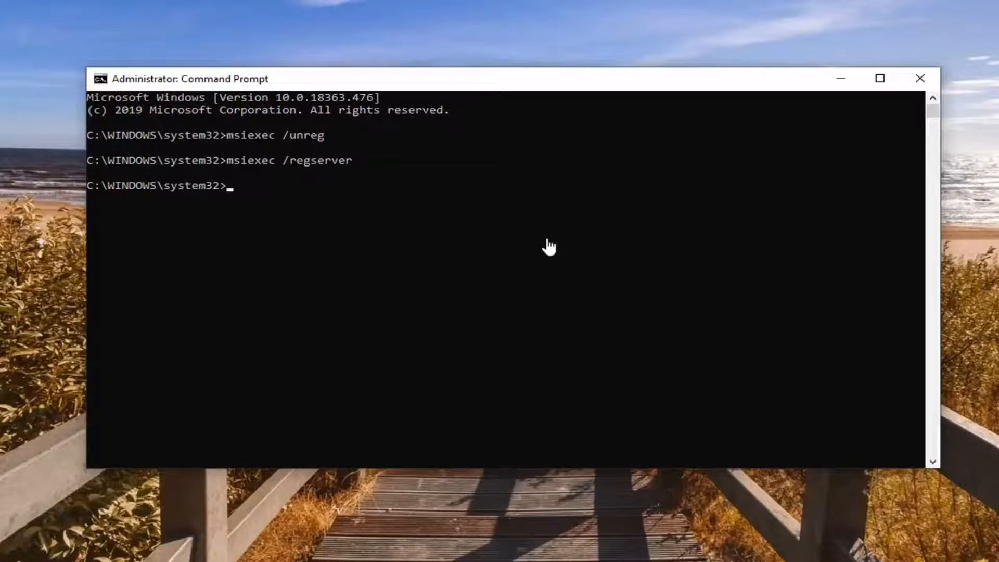
mouse_move(481, 85)
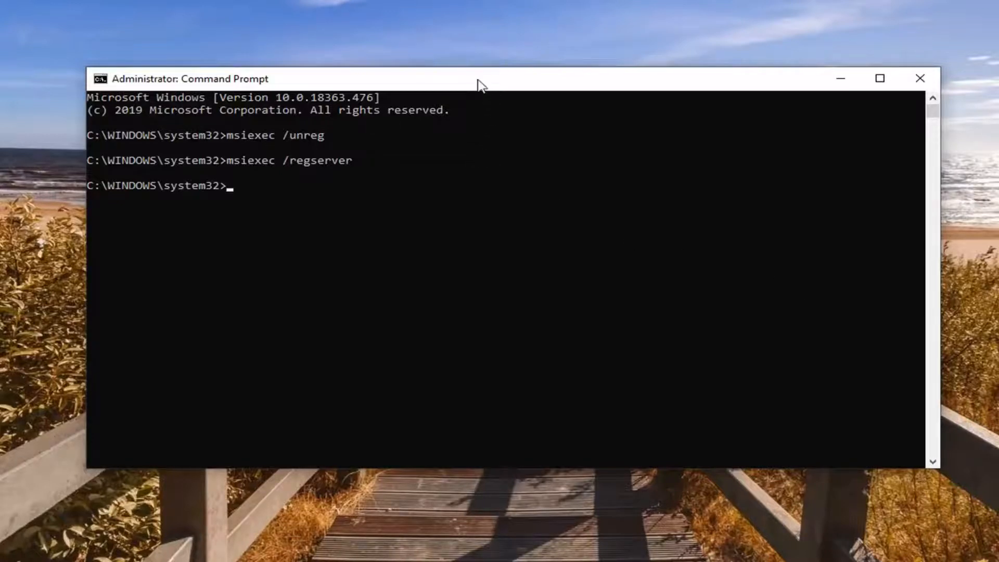
mouse_move(294, 150)
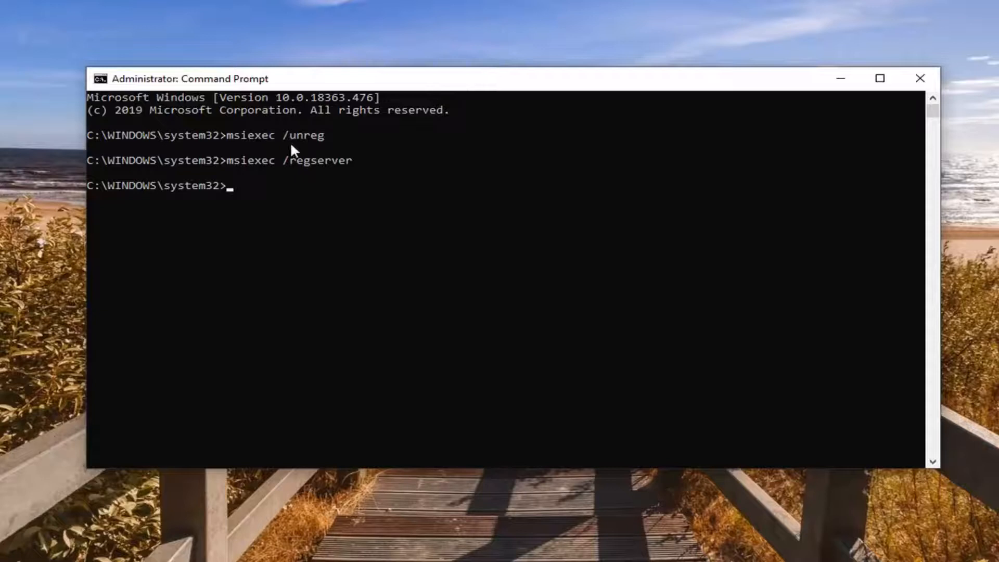
mouse_move(441, 81)
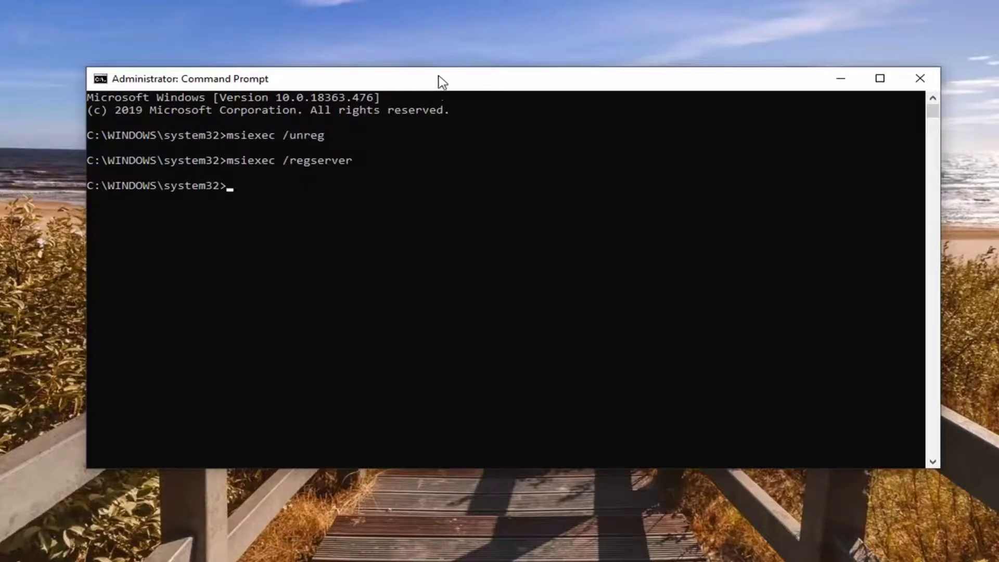
Run "regsvr32 vbscript.dll" via Edit > Paste and dismiss the success message
right_click(439, 78)
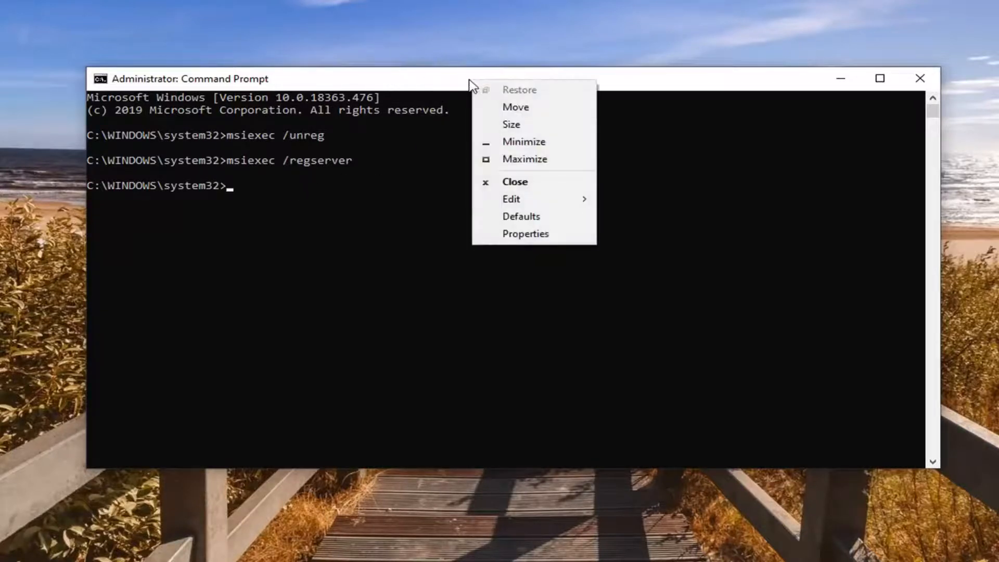
click(511, 199)
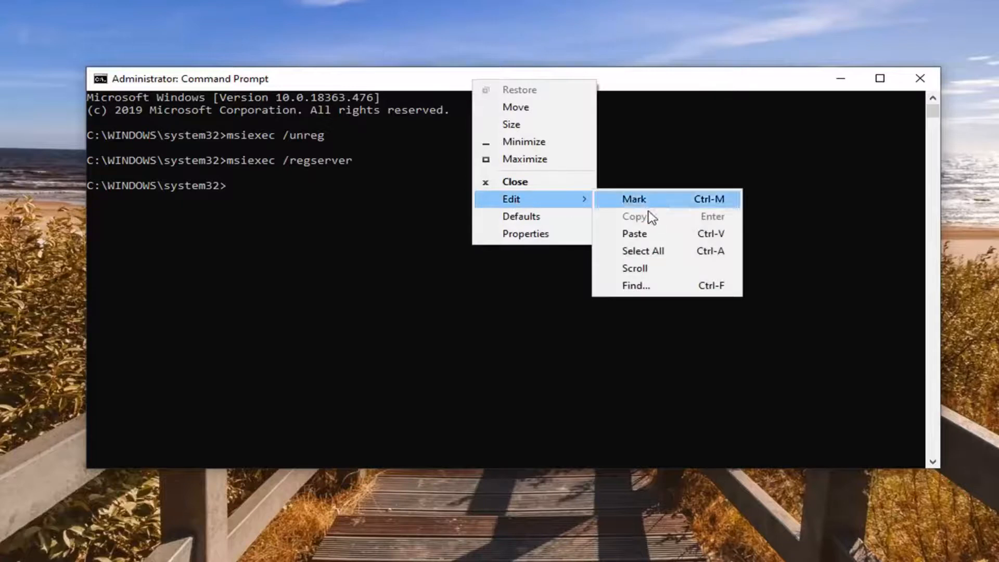
text(regsvr32 vbscript.dll)
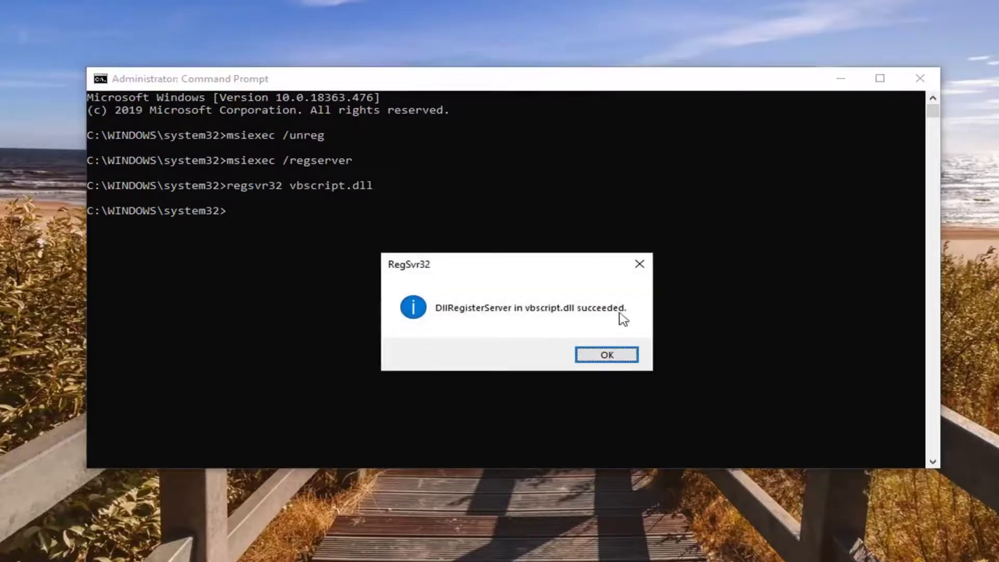
mouse_move(529, 327)
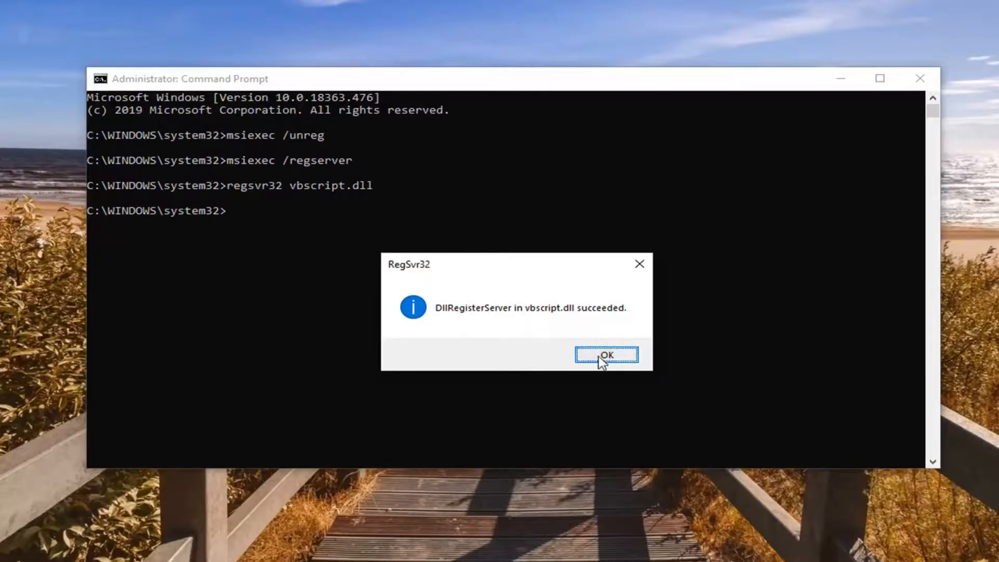
click(605, 354)
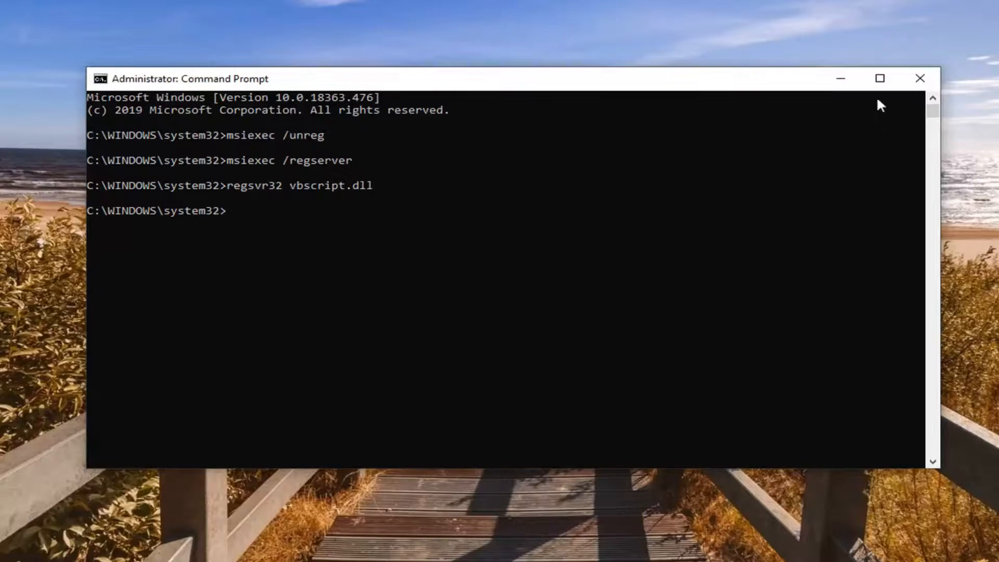